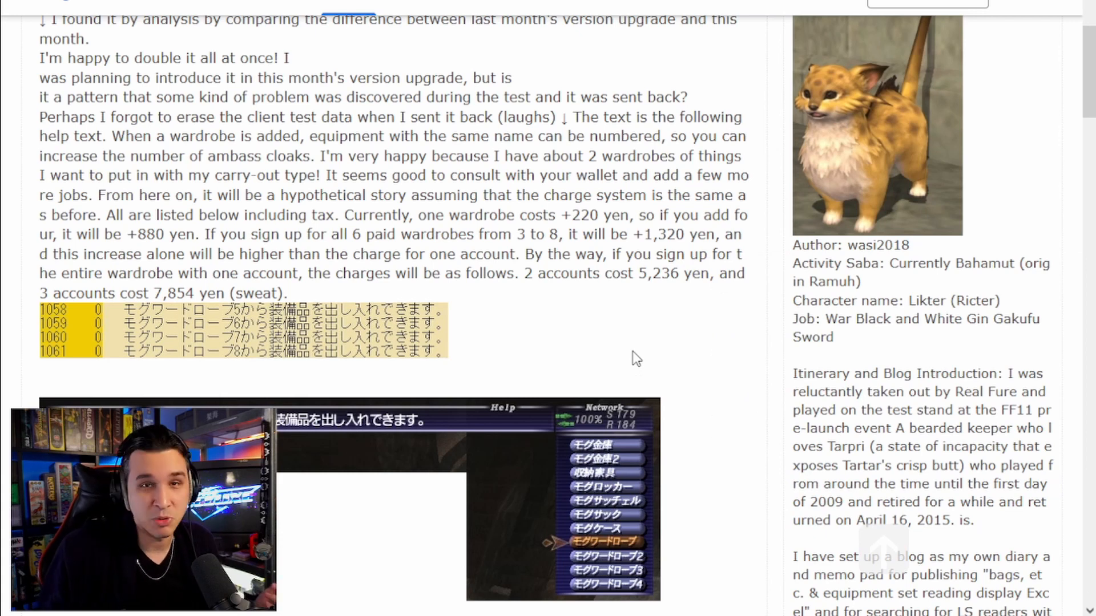
{"action": "mouse_move", "coordinate": [715, 61]}
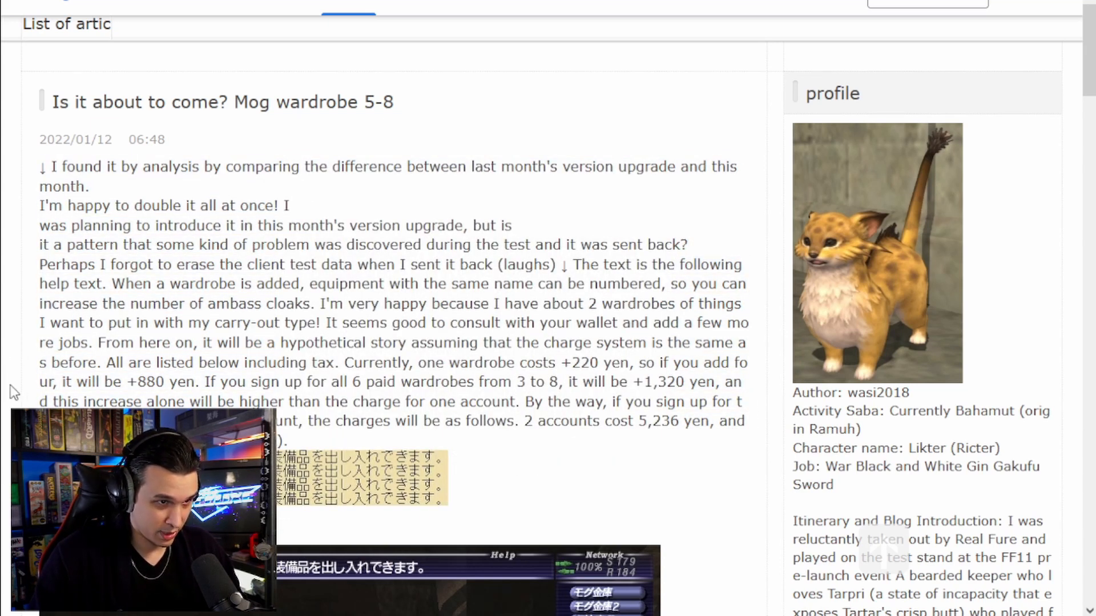
Scroll to the Mog wardrobe pricing table showing wardrobe 3 onward at ¥220 each.
{"action": "scroll", "scroll_direction": "down", "scroll_amount": 3}
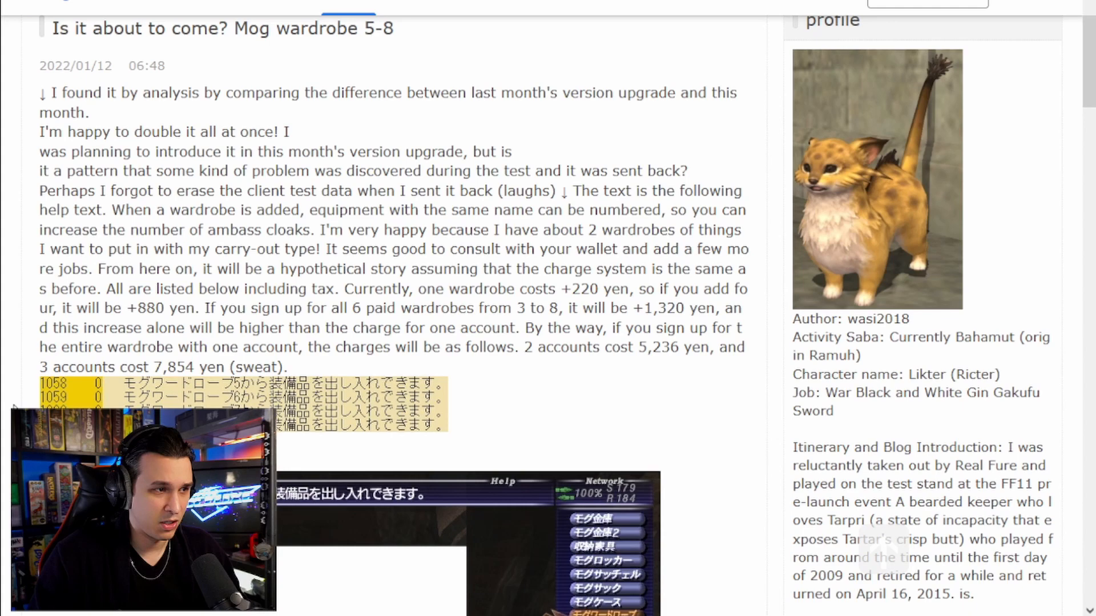
{"action": "mouse_move", "coordinate": [424, 396]}
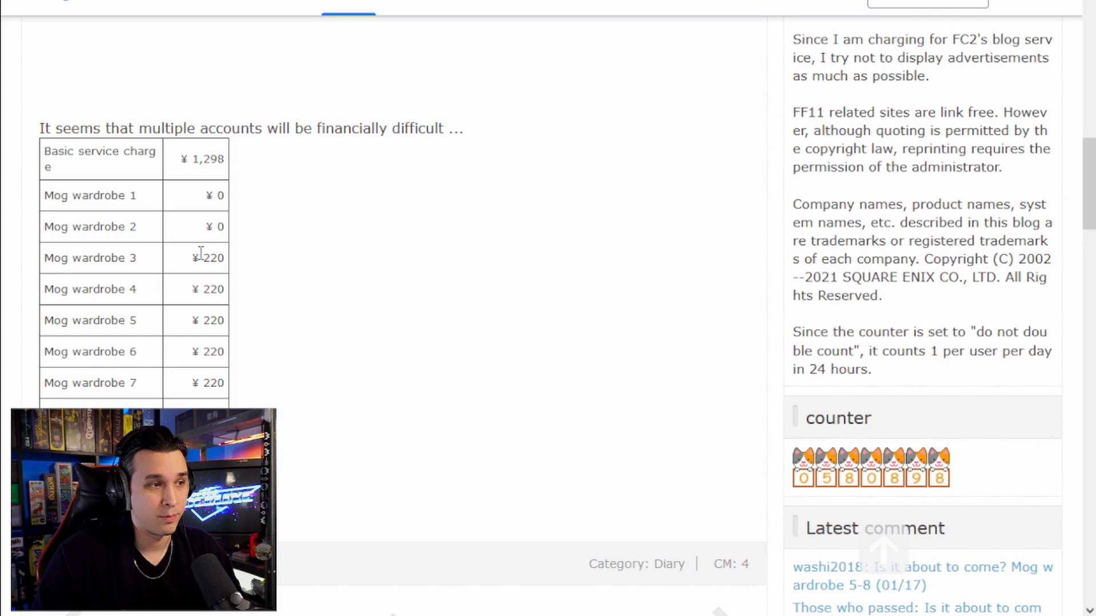
{"action": "double_click", "coordinate": [203, 258]}
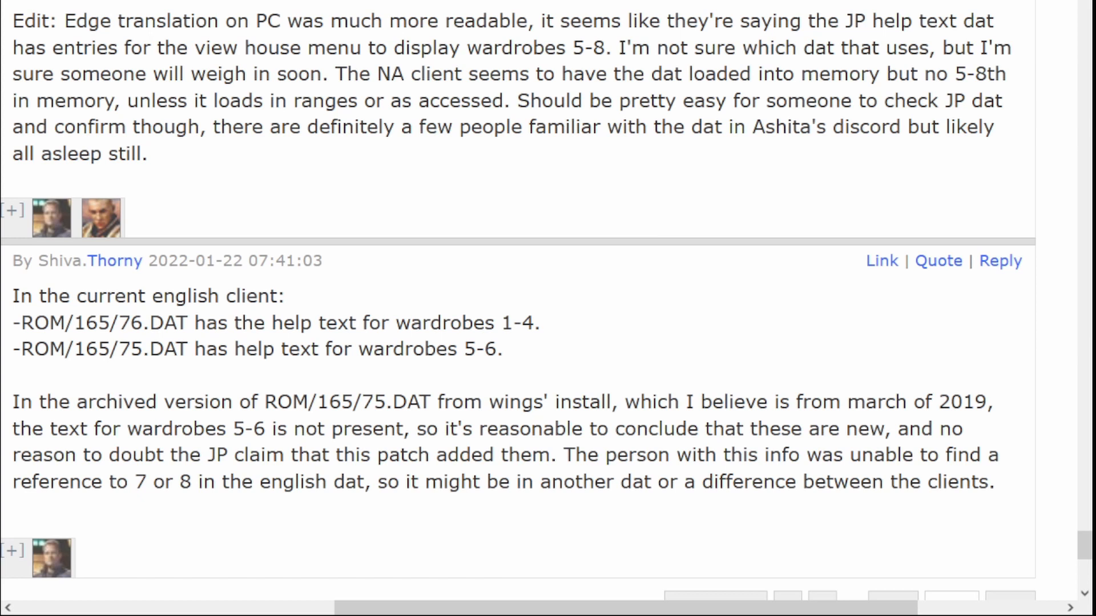
Highlight the reply line stating ROM/165/75.DAT holds wardrobe 5-6 help text, then the range '5-6'.
{"action": "left_click_drag", "start_coordinate": [36, 349], "coordinate": [500, 349]}
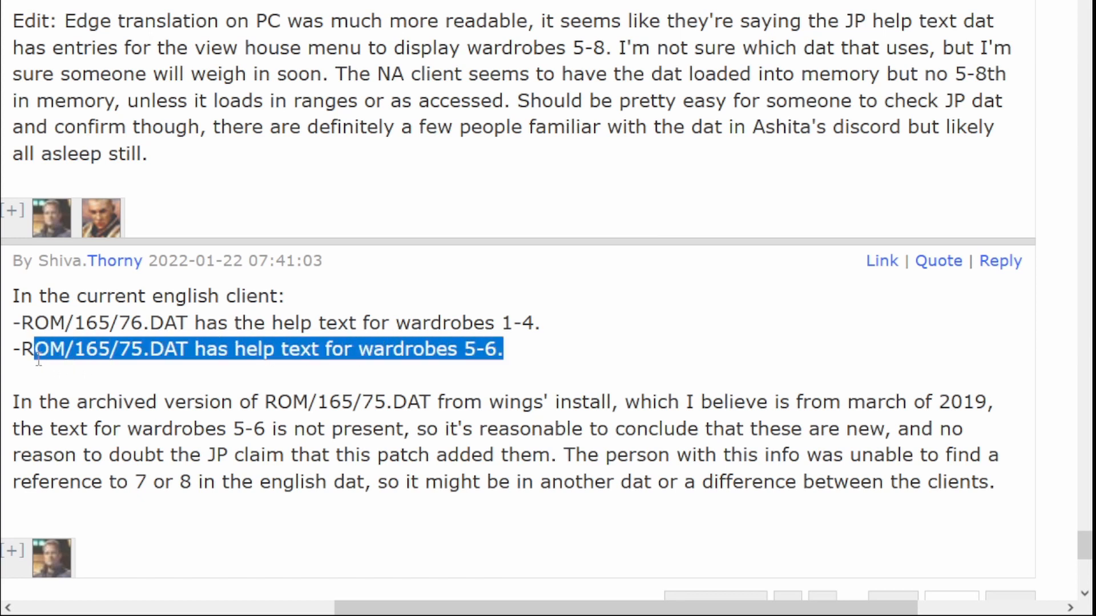
{"action": "left_click", "coordinate": [300, 349]}
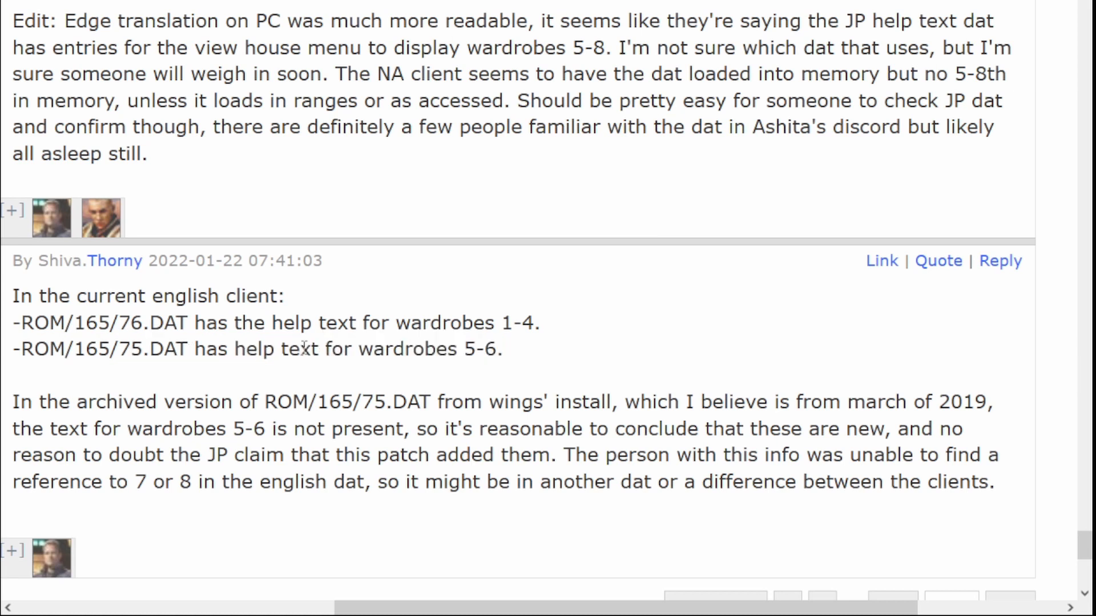
{"action": "double_click", "coordinate": [480, 349]}
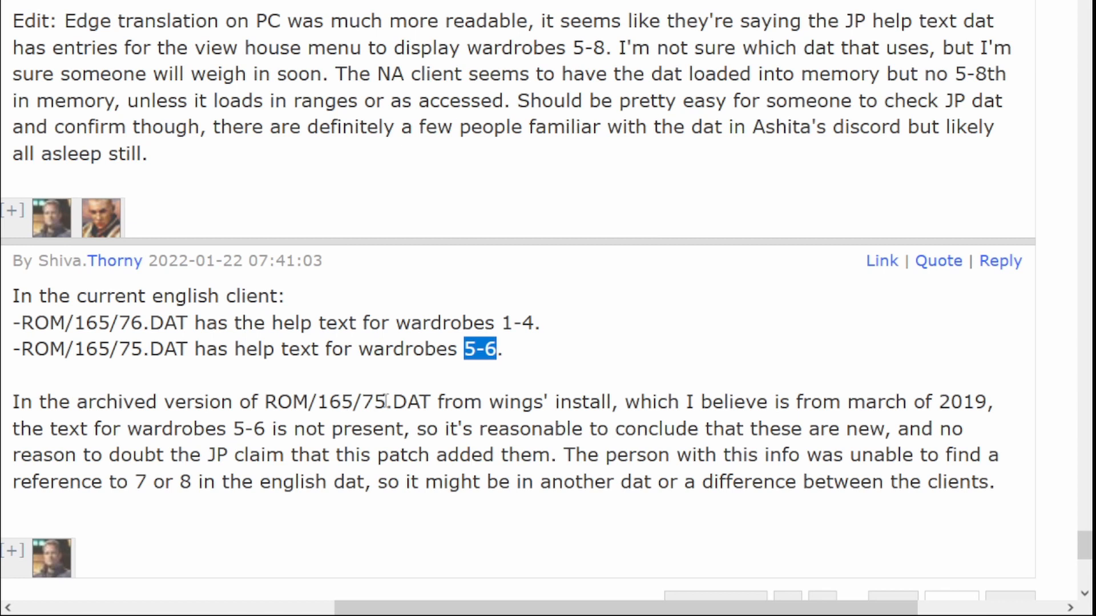
{"action": "mouse_move", "coordinate": [941, 402]}
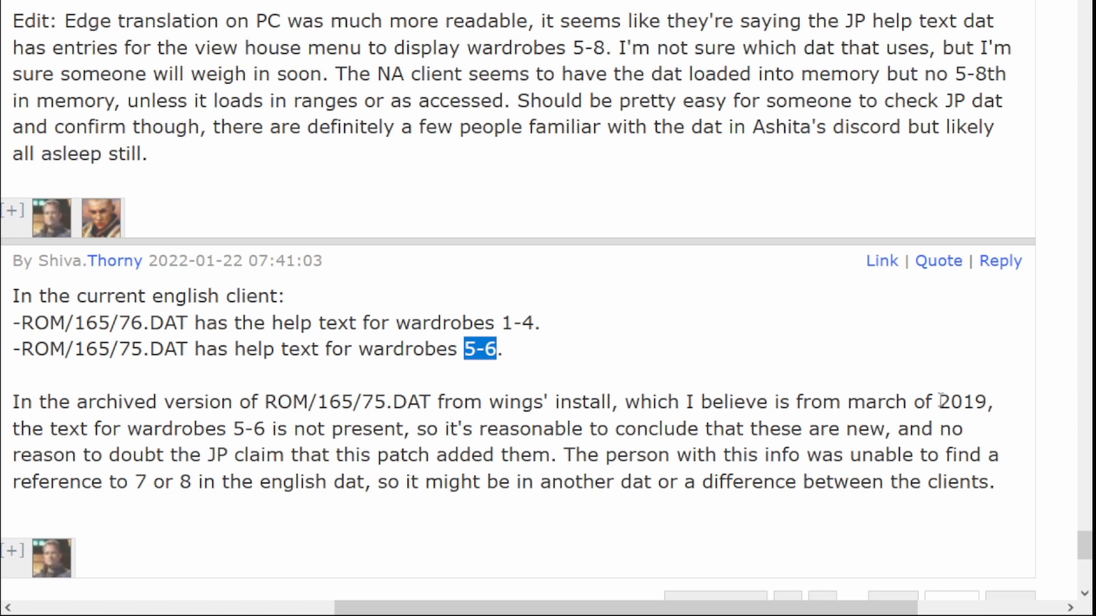